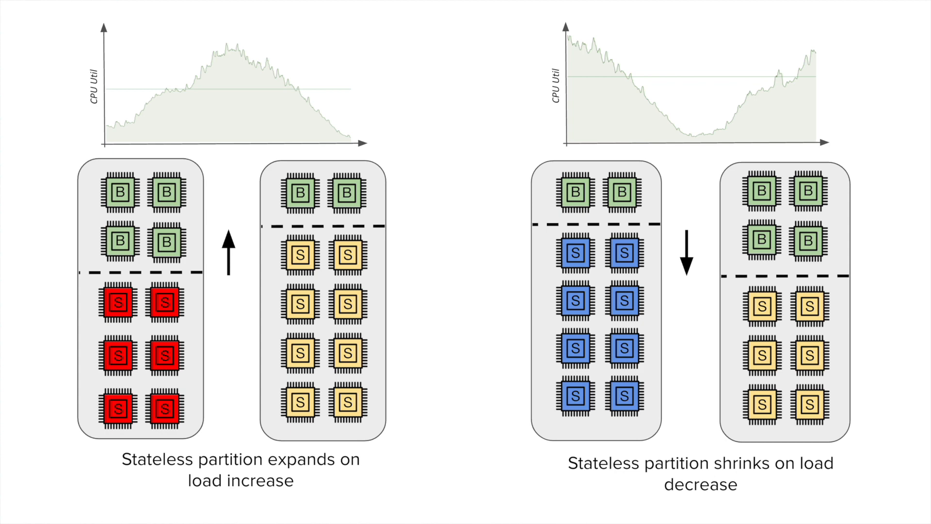
- Advance to the Stateless Partition "Hot" slide listing four steps for moving batch hosts
{"action": "key", "text": "Right"}
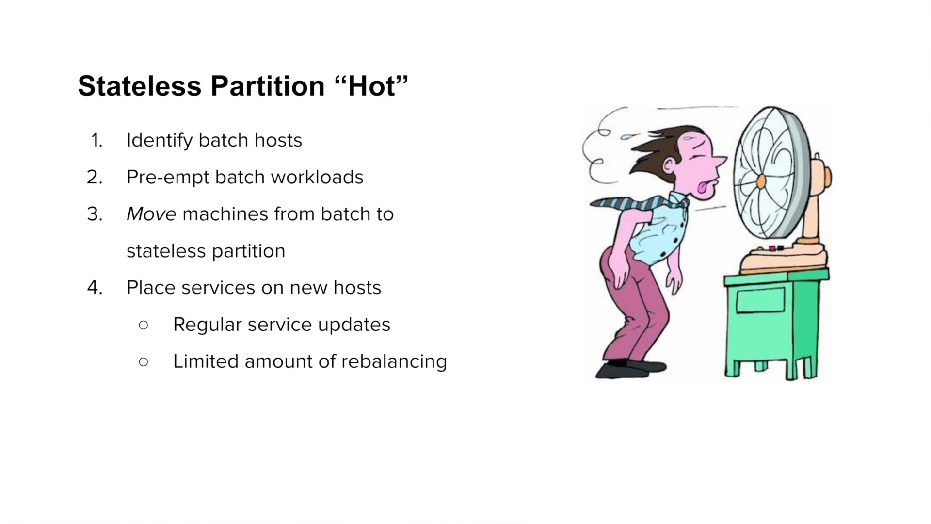
- Advance to the Stateless Partition "Cold" slide on identifying hosts and gradual return
{"action": "key", "text": "right"}
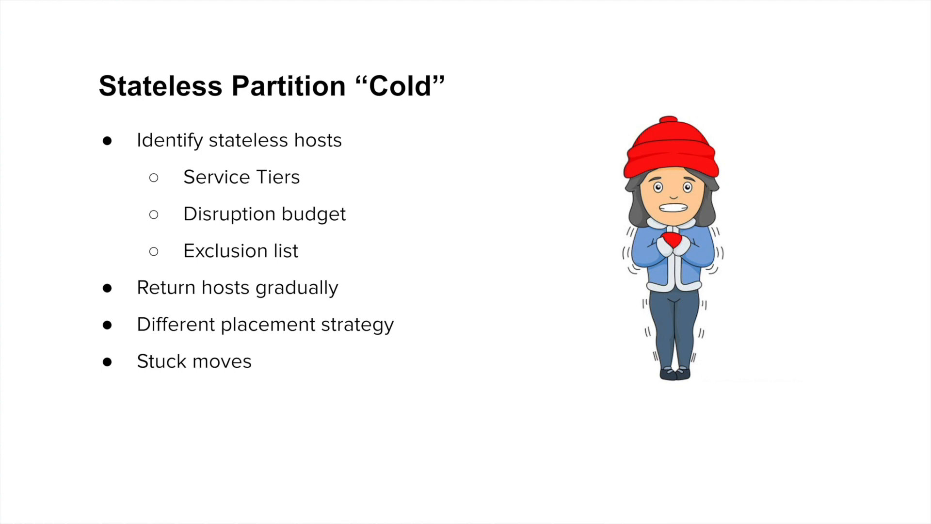
{"action": "key", "text": "Right"}
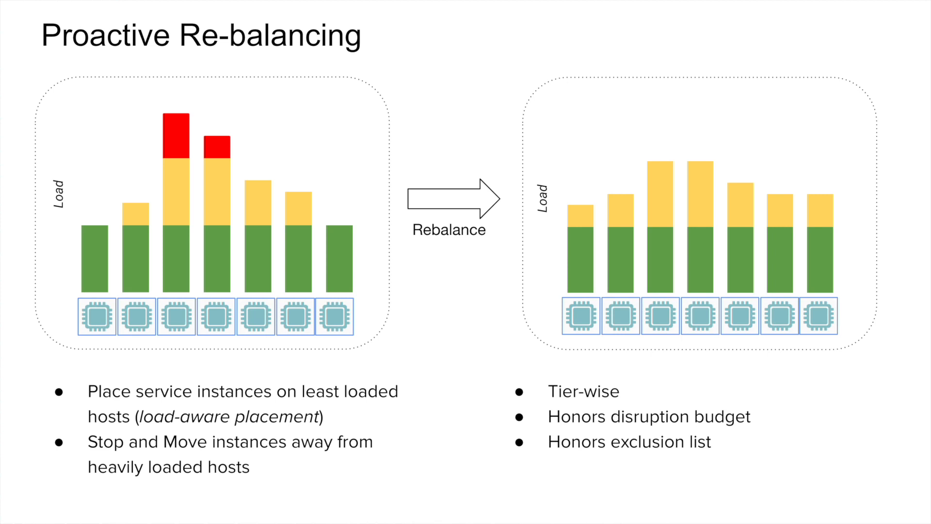
- Advance from Proactive Re-balancing to the Architecture slide with Peloton, Mesos and YARN
{"action": "key", "text": "right"}
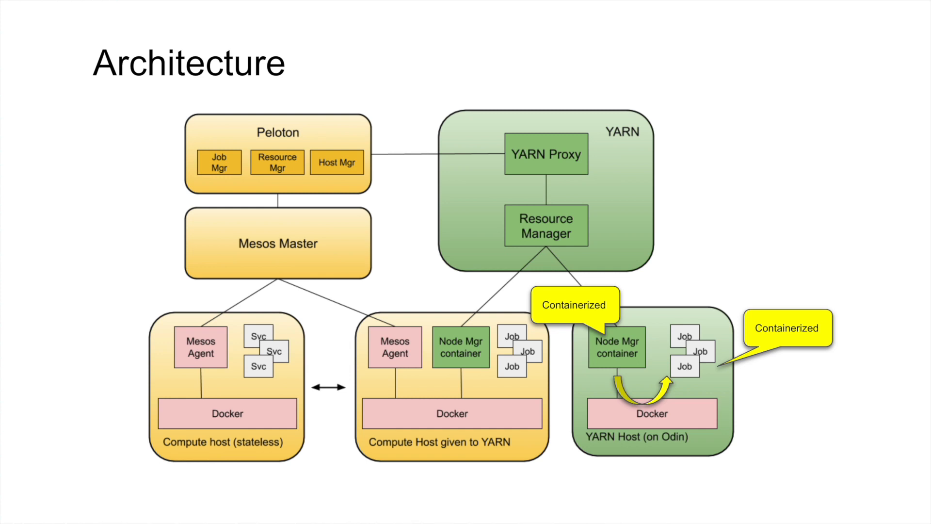
- Reveal the "Stateless" service callout on the YARN Node Manager container in the diagram
{"action": "left_click", "coordinate": [368, 303]}
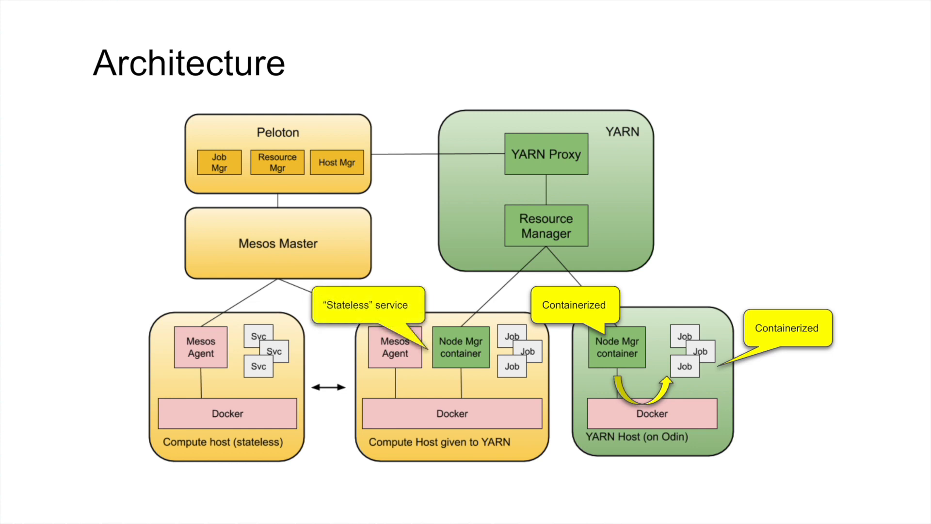